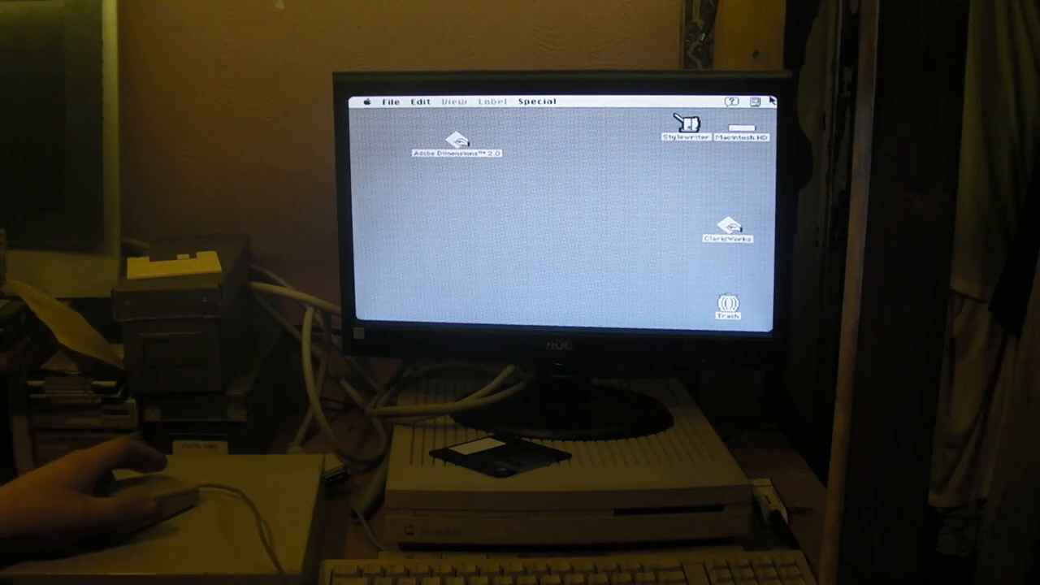
{"action": "mouse_move", "coordinate": [684, 186]}
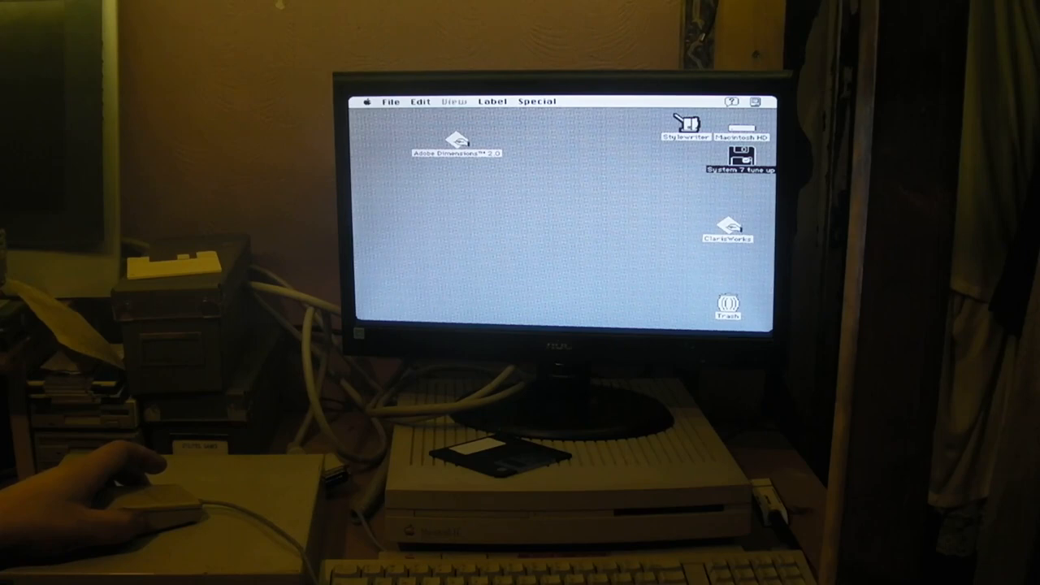
Step: Open the System 7 Tune-Up floppy's window to reveal the Install System 7 Tune-Up installer
{"action": "double_click", "coordinate": [735, 159]}
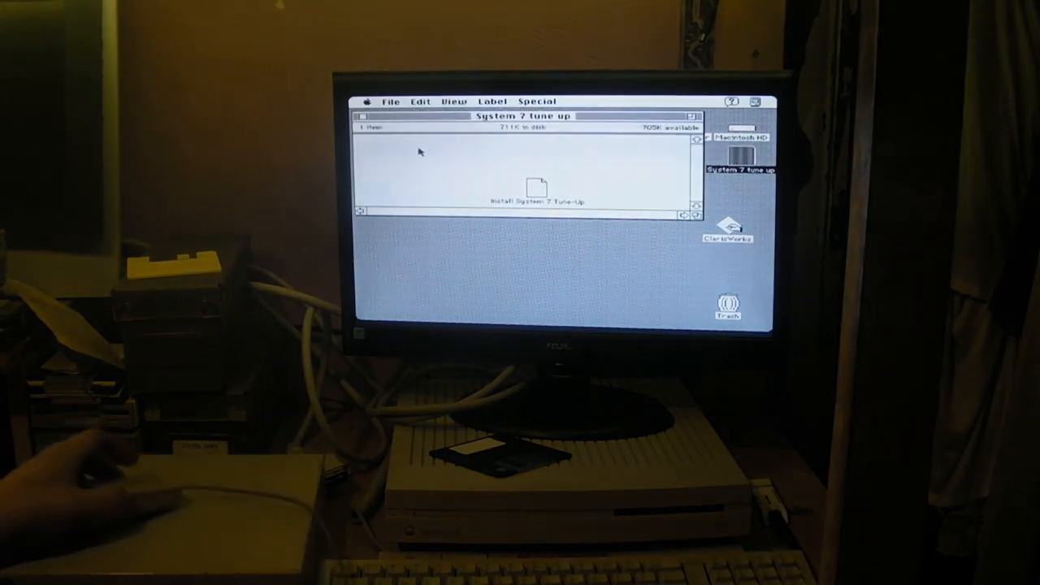
{"action": "mouse_move", "coordinate": [574, 217]}
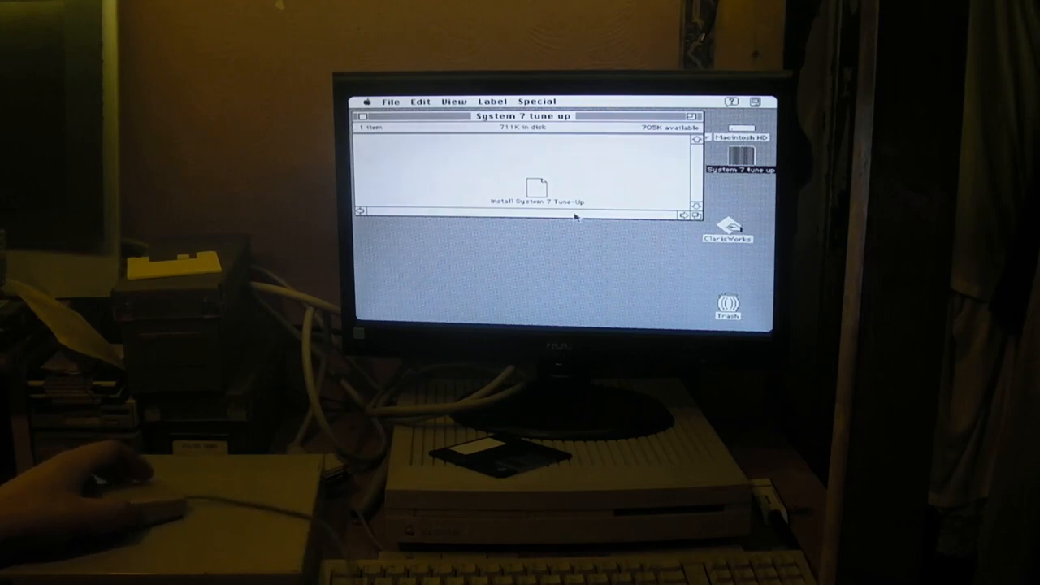